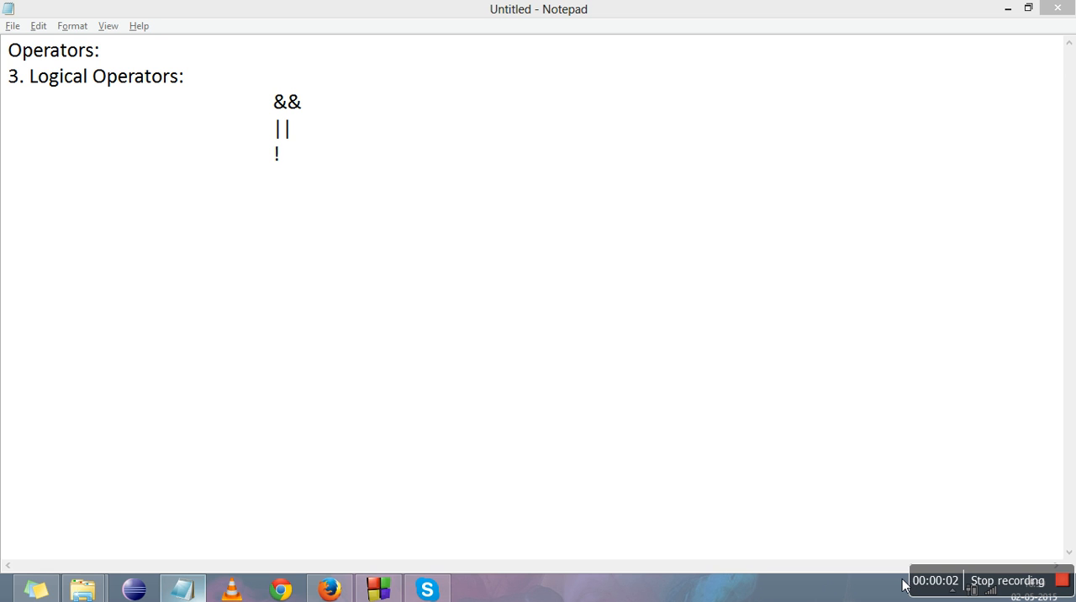
pyautogui.moveTo(690, 449)
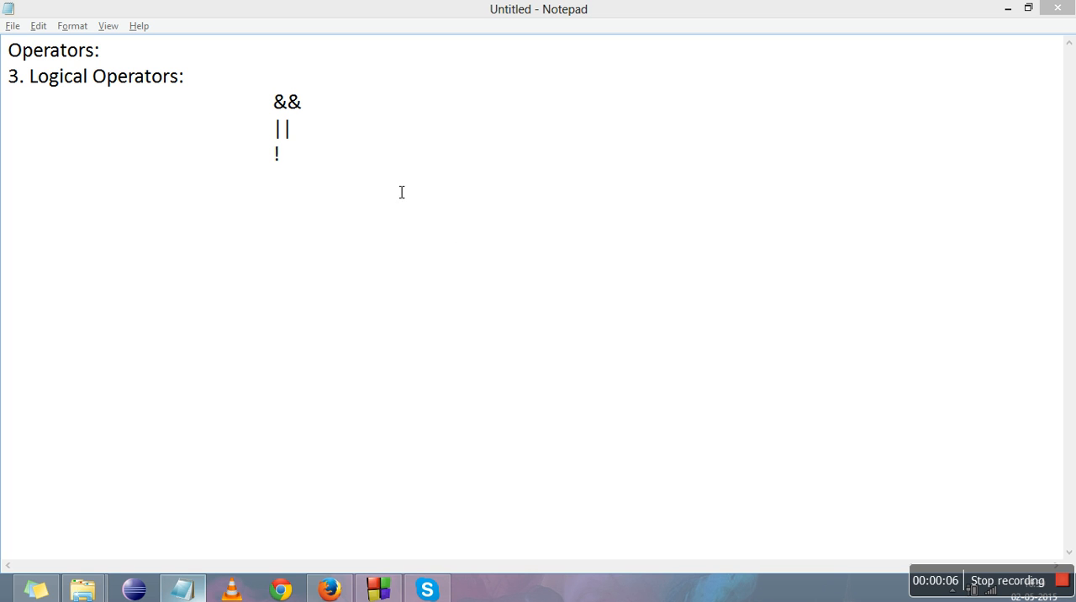
pyautogui.moveTo(282, 107)
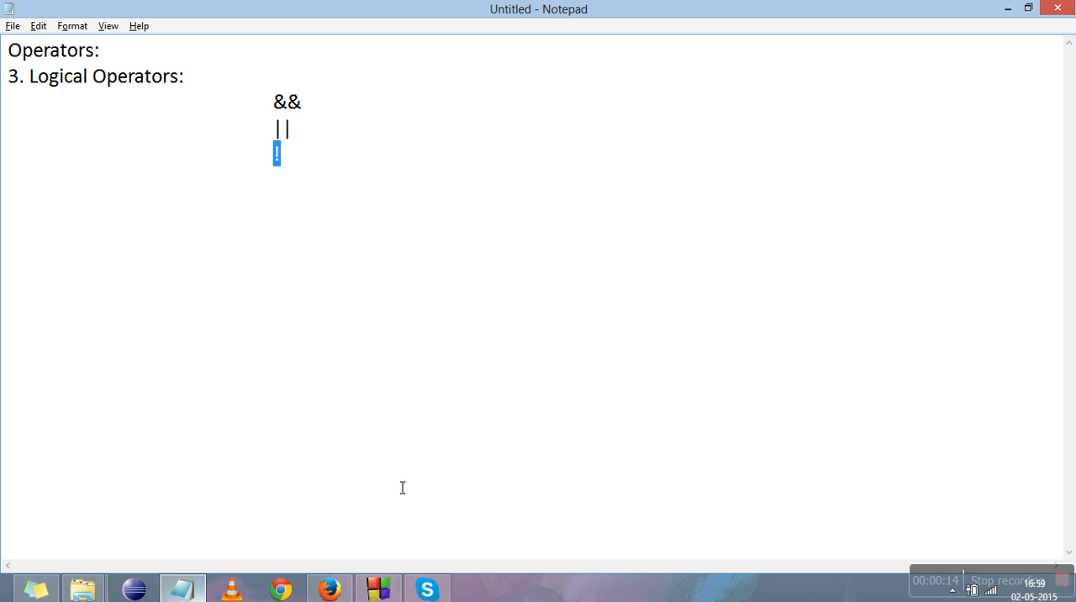
pyautogui.moveTo(416, 263)
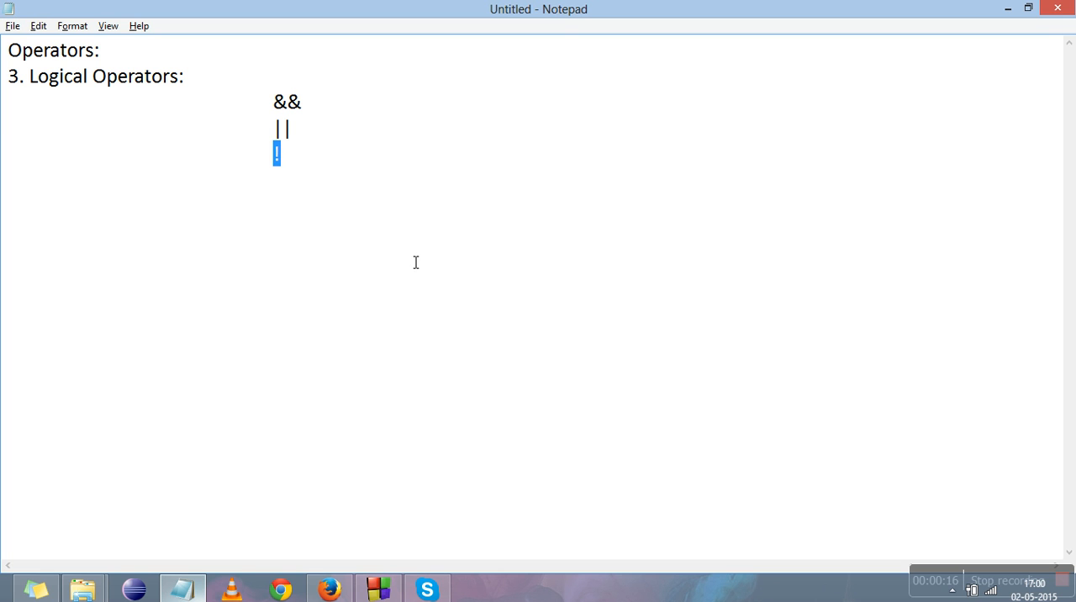
pyautogui.moveTo(380, 381)
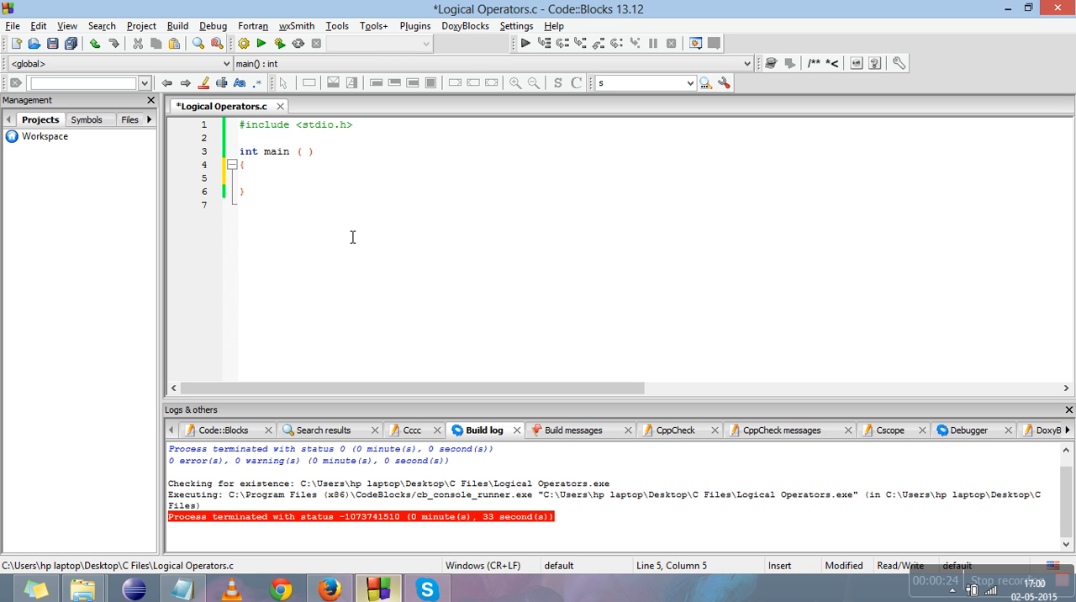
# Write int a = 5, b = 3; and printf("%d", a && b); inside main
pyautogui.write('int a')
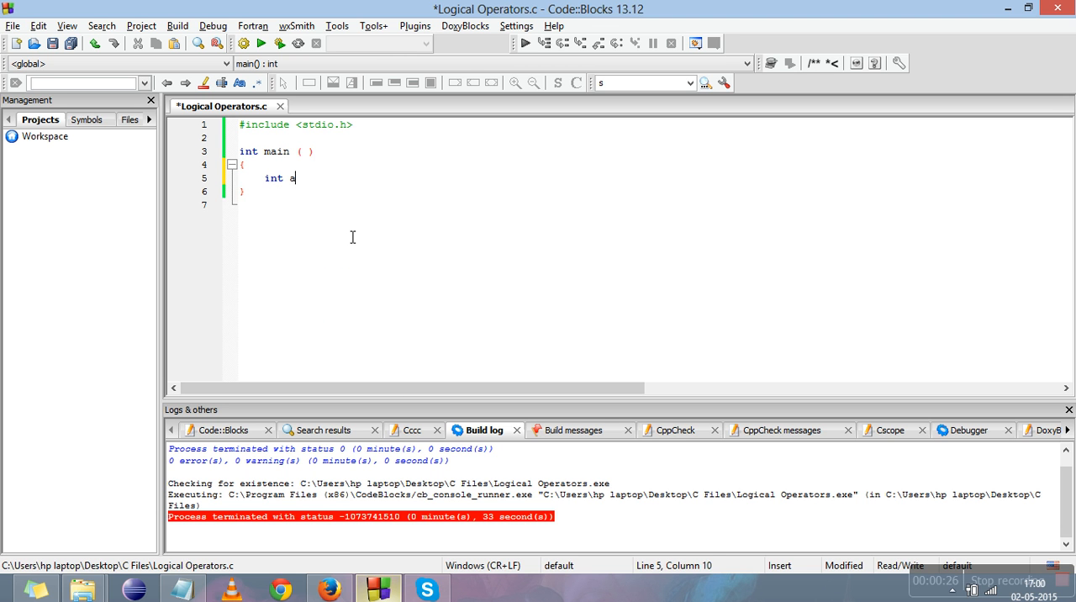
pyautogui.write('= 5, b')
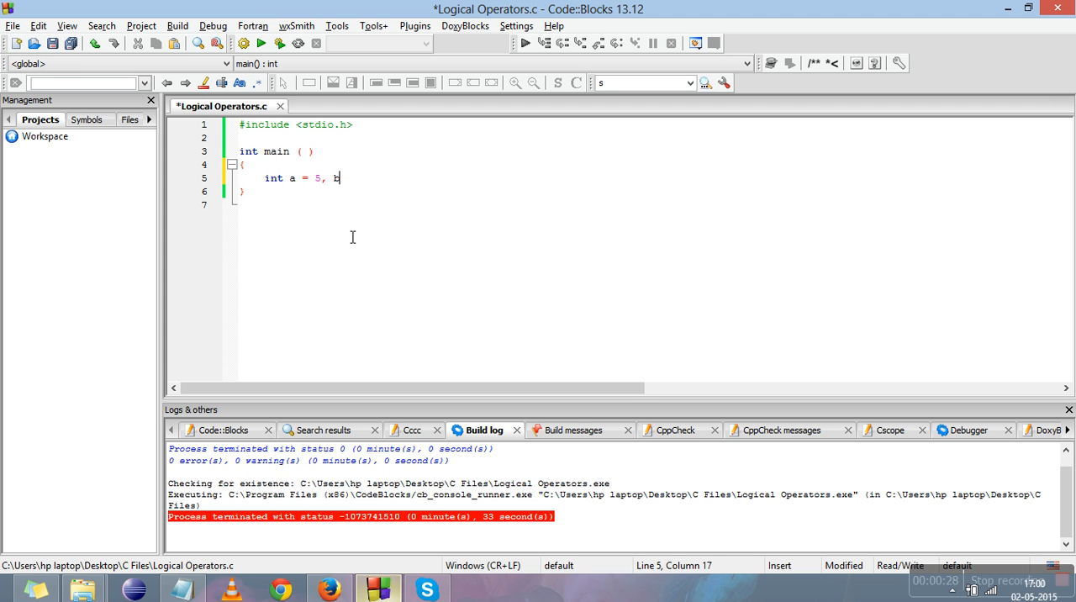
pyautogui.write('= 3;')
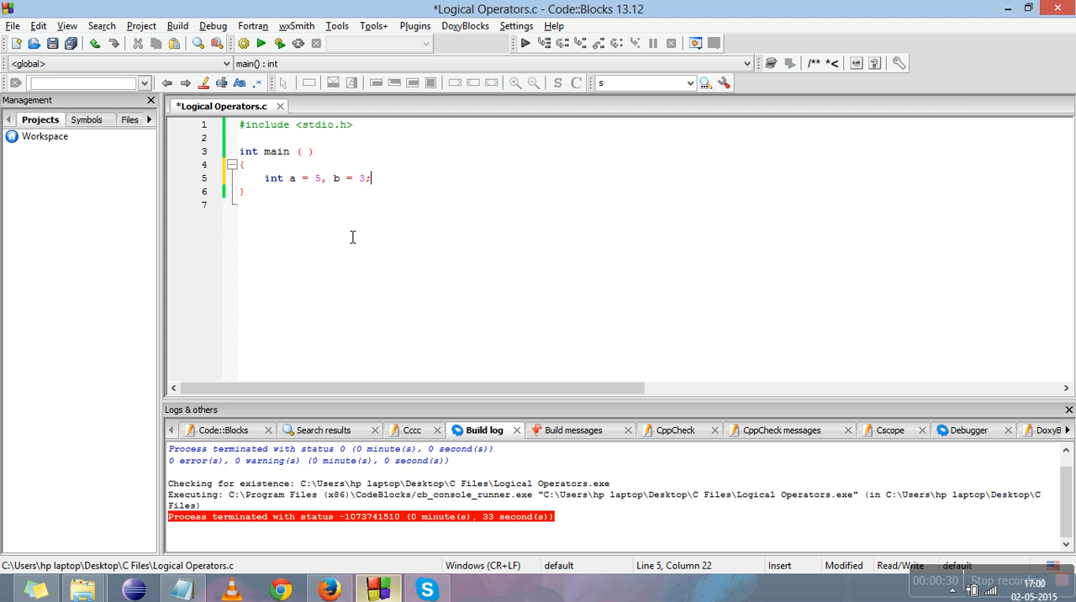
pyautogui.write('printf ( "%d", a')
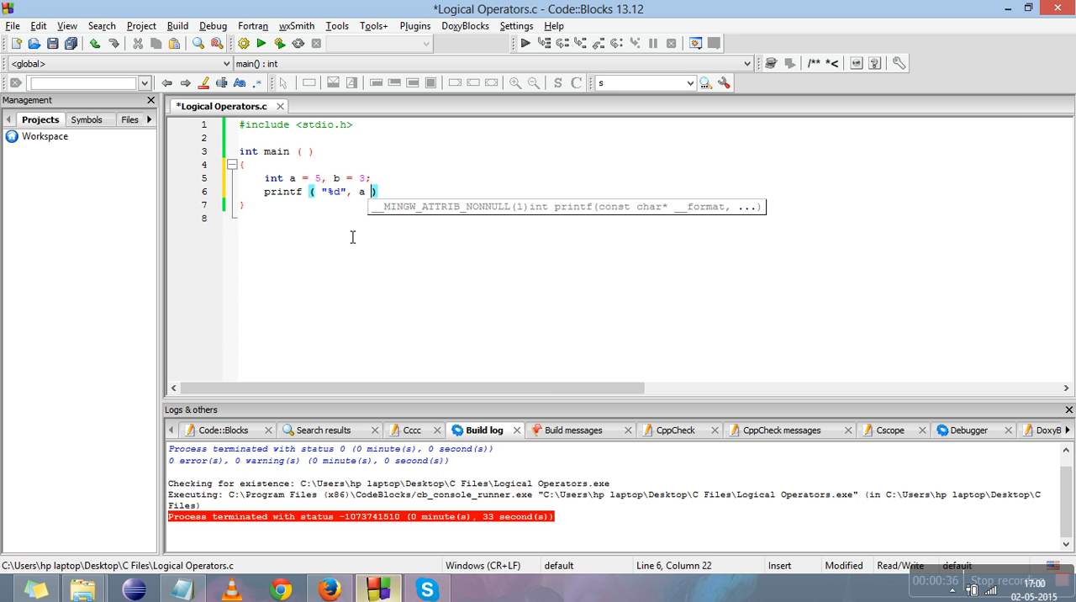
pyautogui.write('&& b')
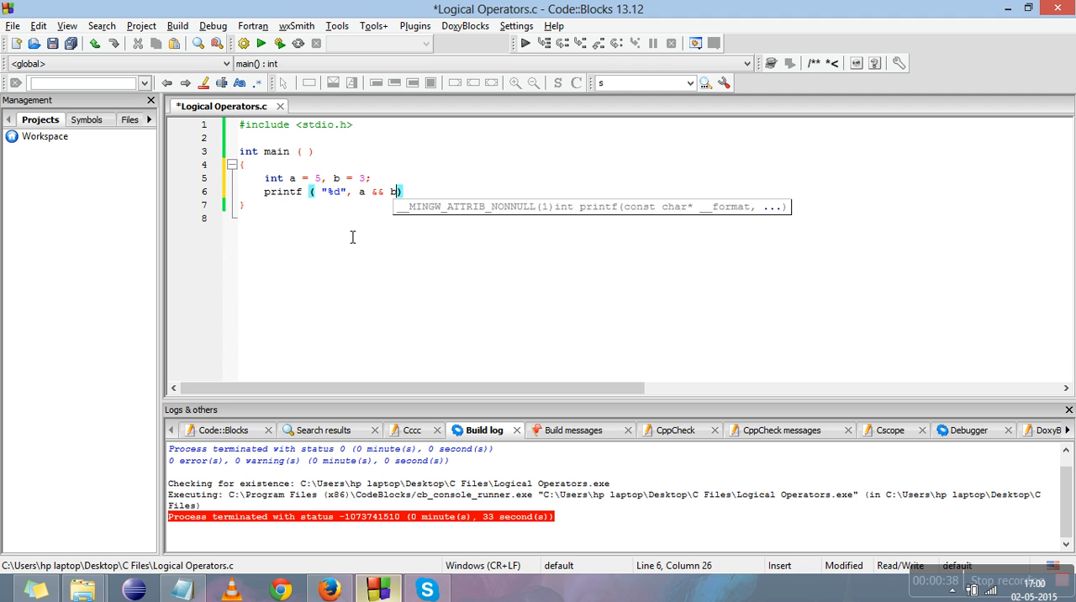
pyautogui.write(');')
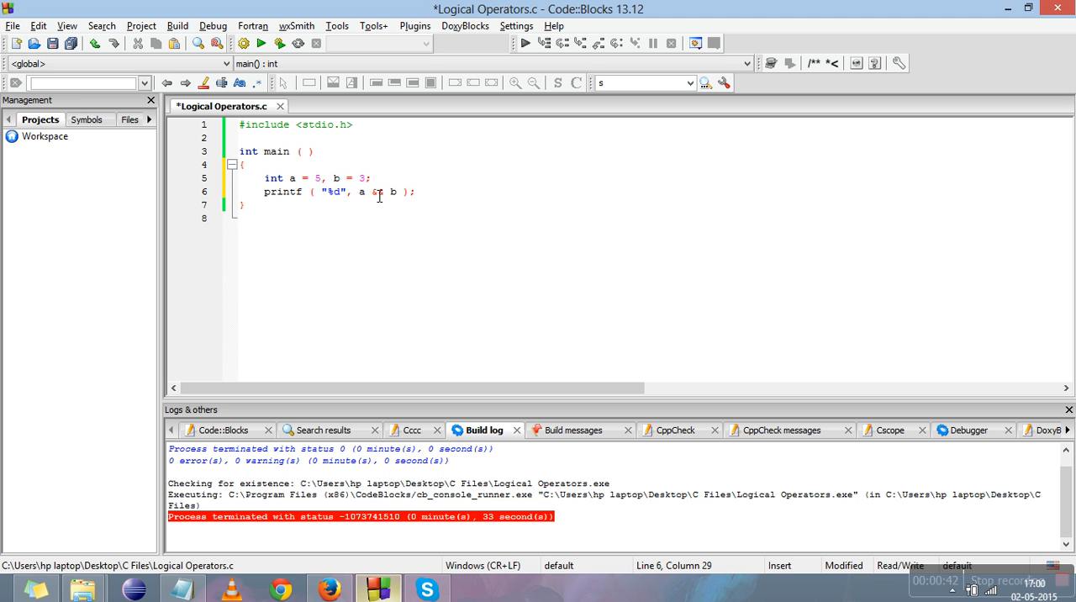
pyautogui.moveTo(361, 192)
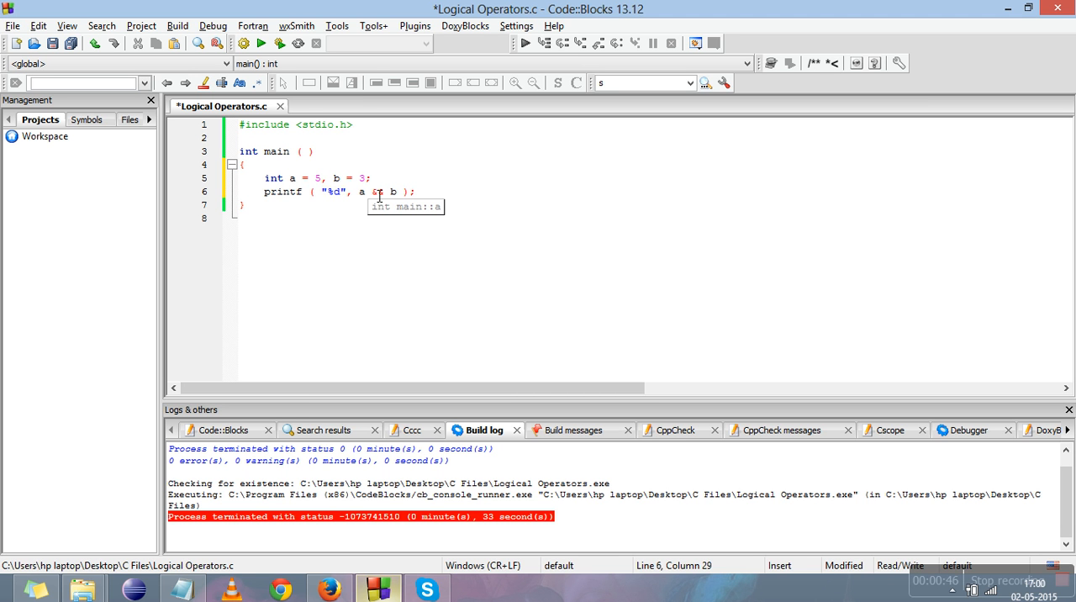
pyautogui.write('&')
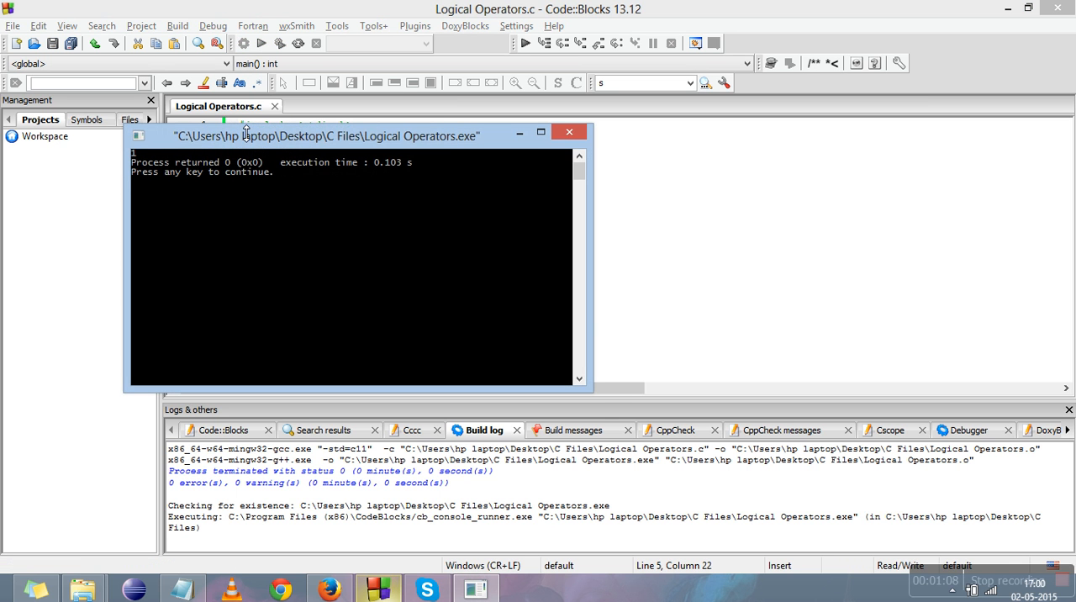
# Move the console output window aside after viewing the a && b result
pyautogui.moveTo(353, 137); pyautogui.dragTo(782, 209)
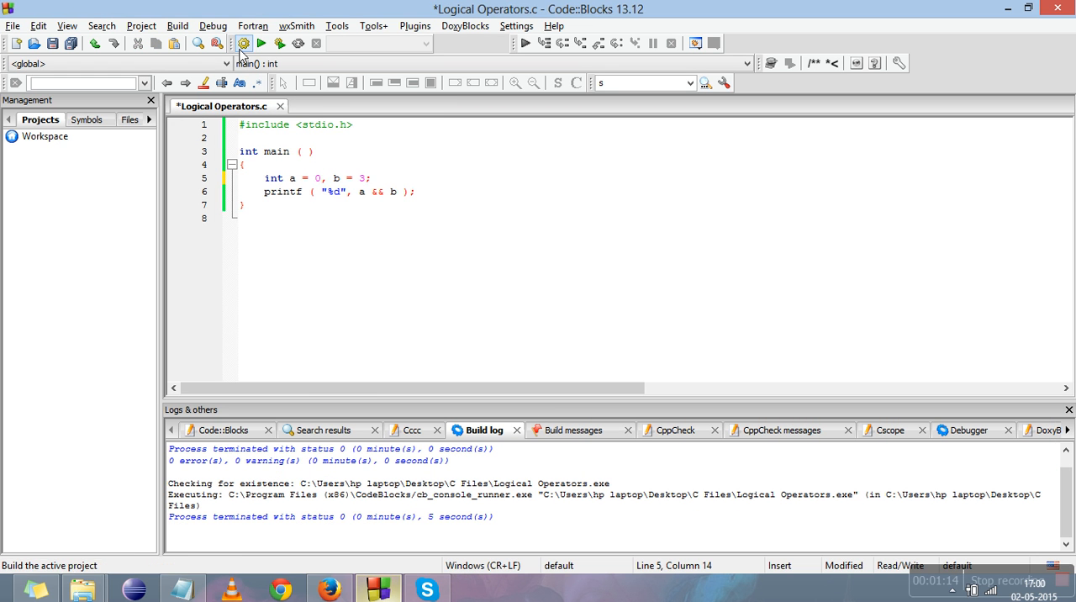
# Build and run with a = 0 and place the console showing 0 beside the code
pyautogui.click(242, 42)
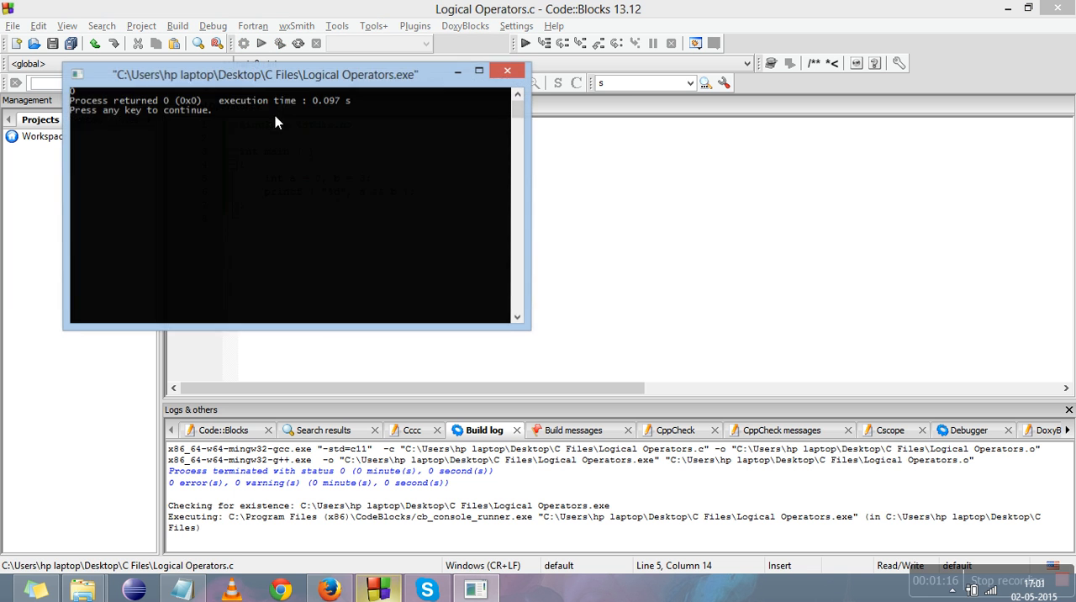
pyautogui.moveTo(266, 74); pyautogui.dragTo(898, 200)
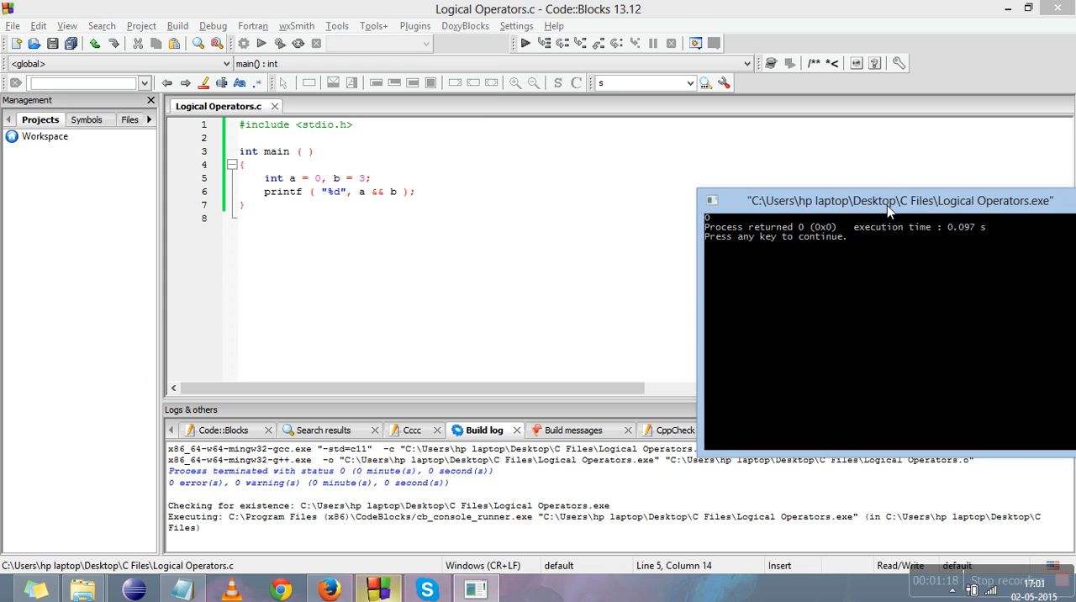
pyautogui.moveTo(888, 200); pyautogui.dragTo(740, 172)
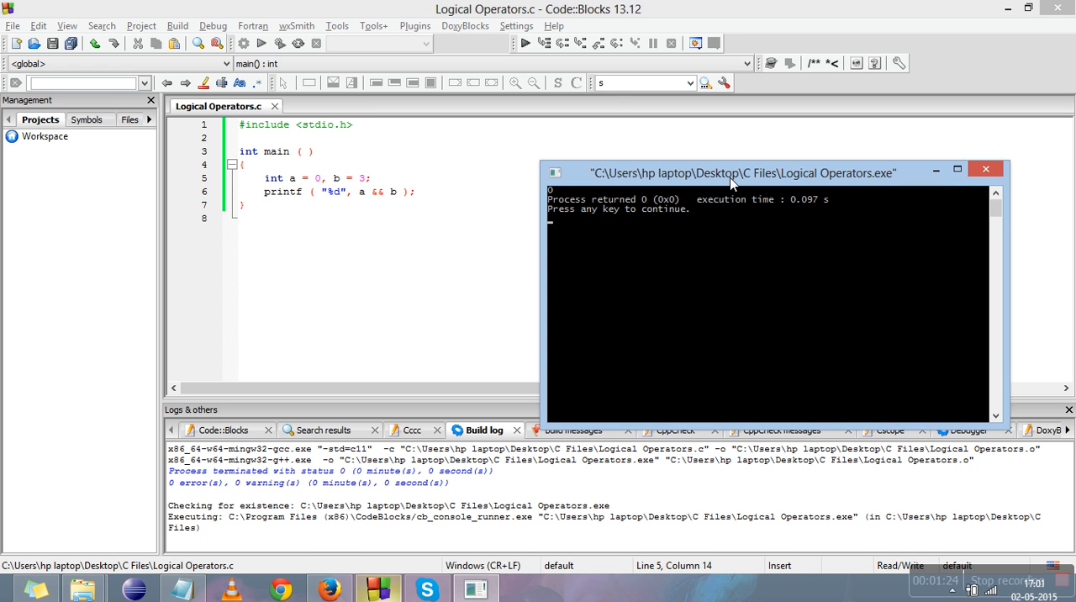
pyautogui.moveTo(323, 183)
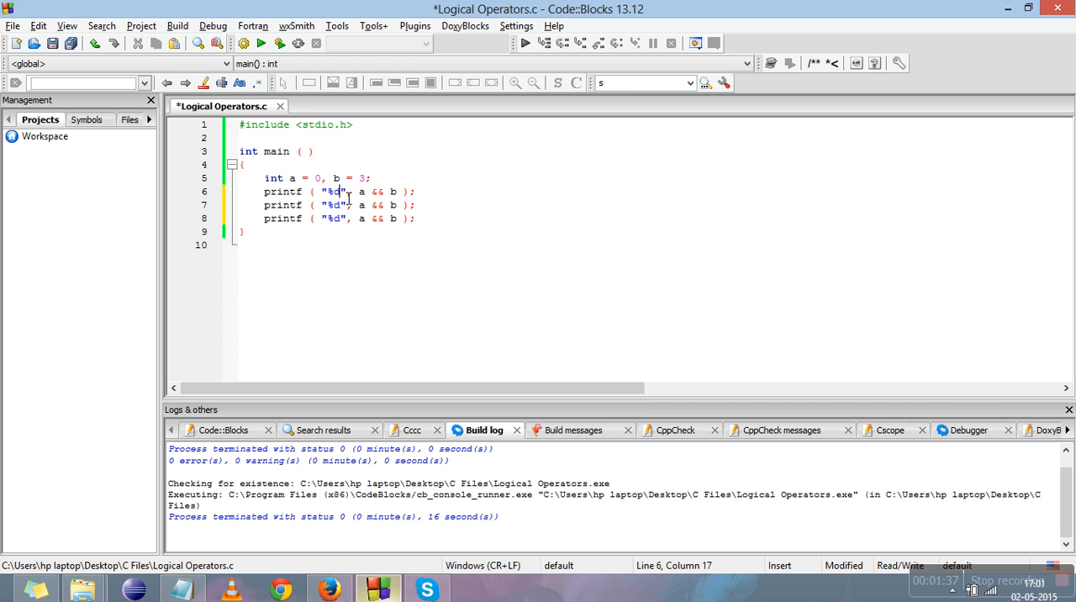
# Add \n to the printf formats and make the third line print !a
pyautogui.write('\\n')
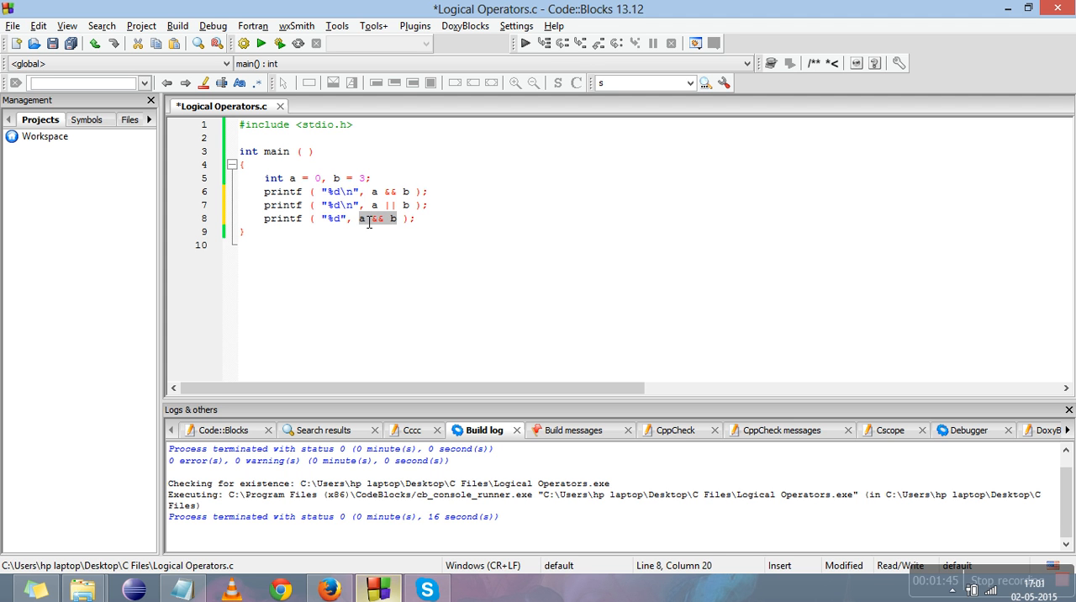
pyautogui.moveTo(364, 218)
pyautogui.write('!')
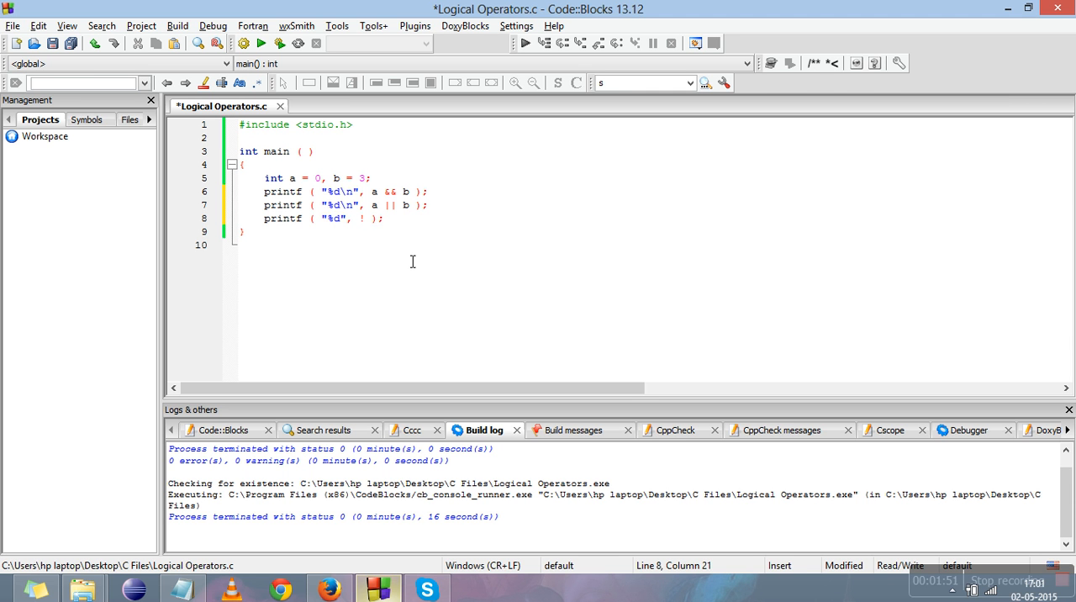
pyautogui.write('a')
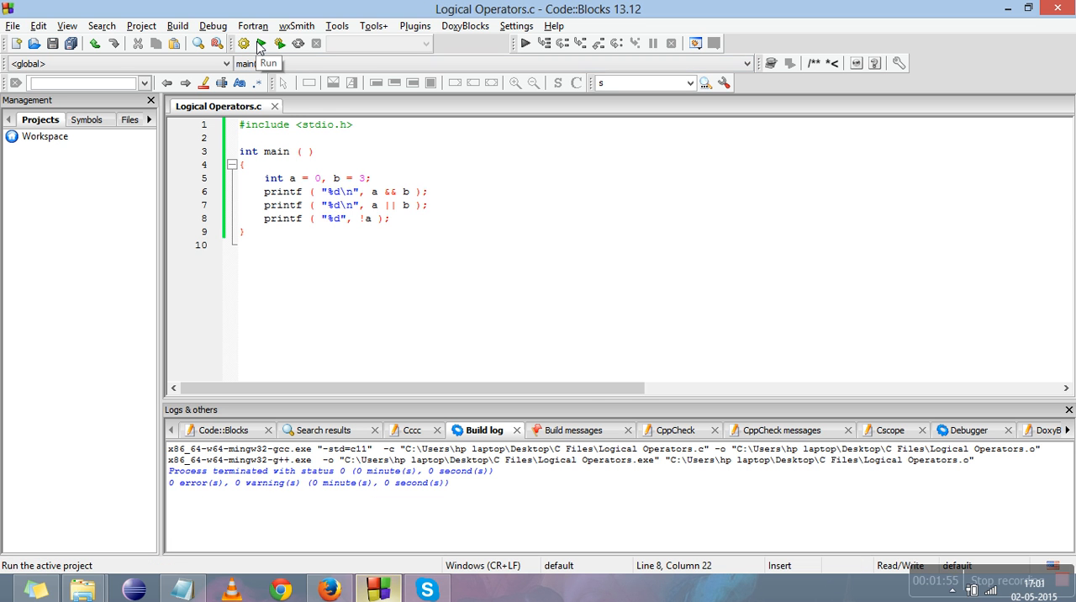
# Run the program to show the a && b, a || b and !a results in the console
pyautogui.click(262, 43)
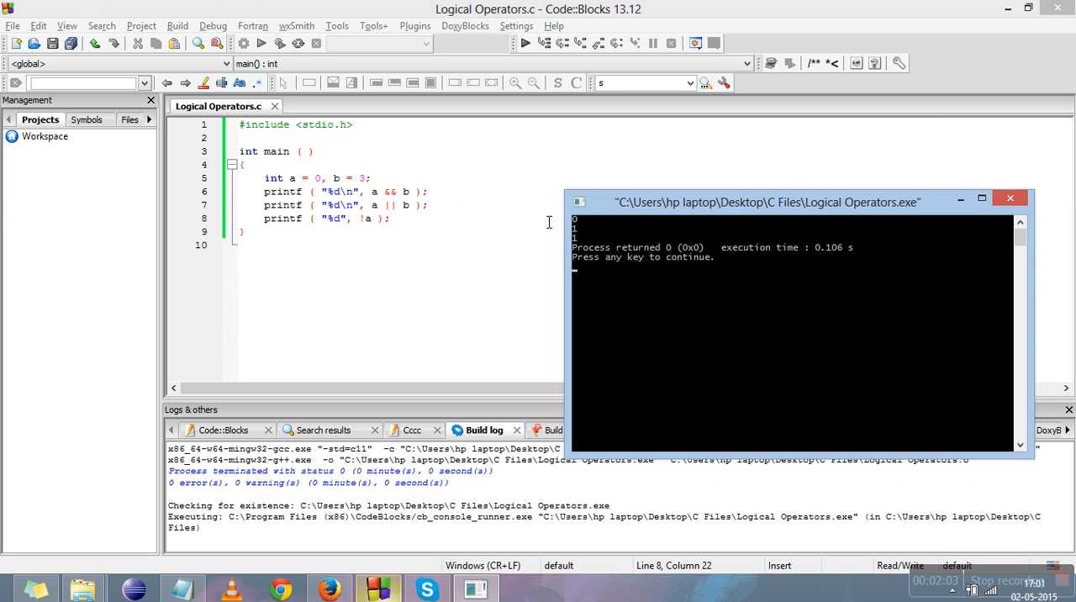
pyautogui.moveTo(460, 228)
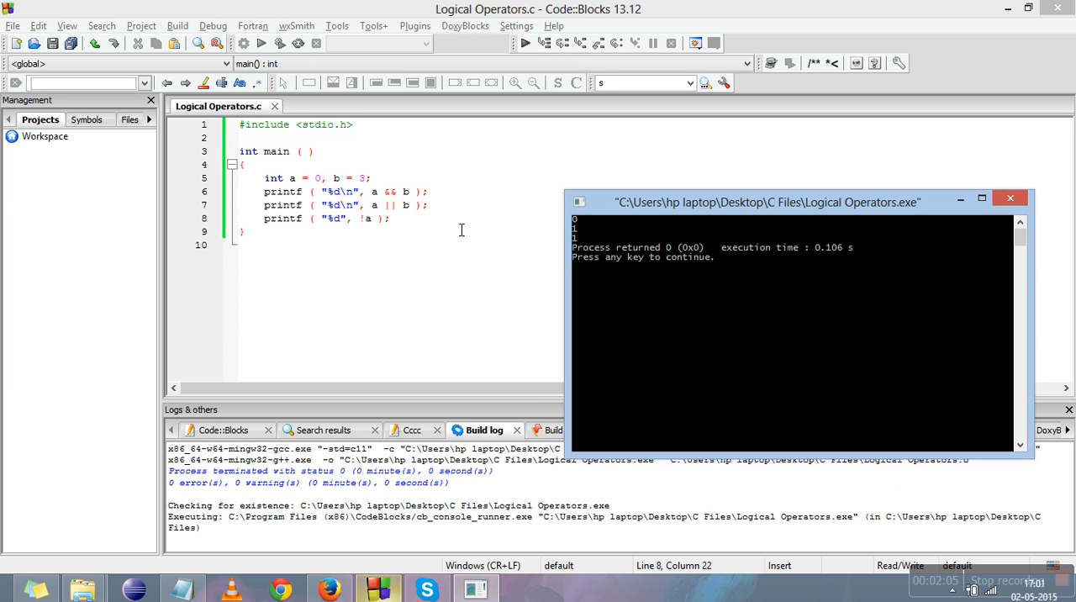
pyautogui.moveTo(394, 210)
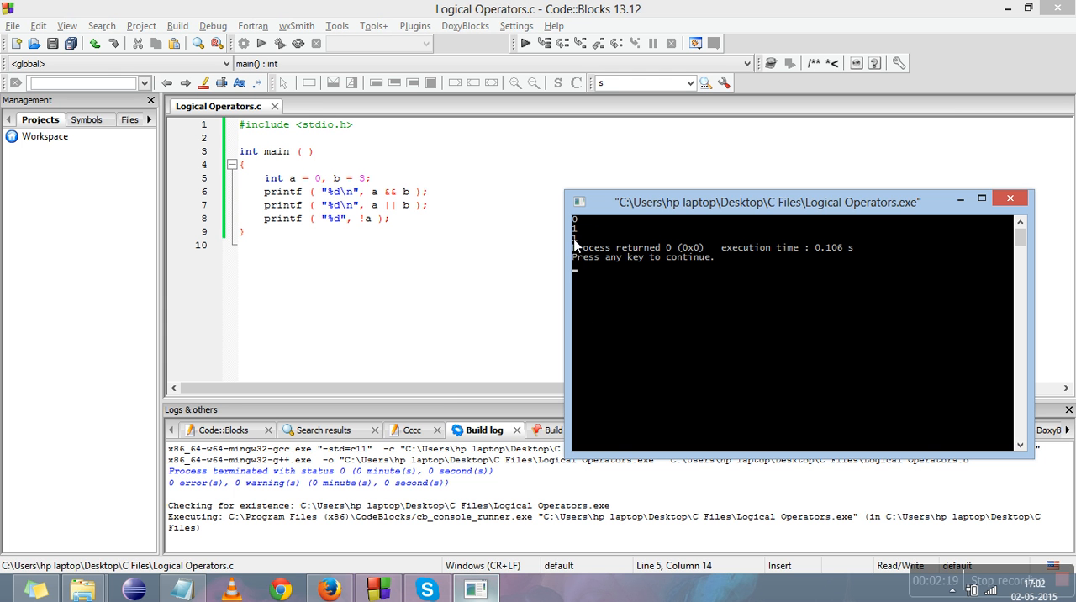
pyautogui.moveTo(369, 228)
pyautogui.write('b')
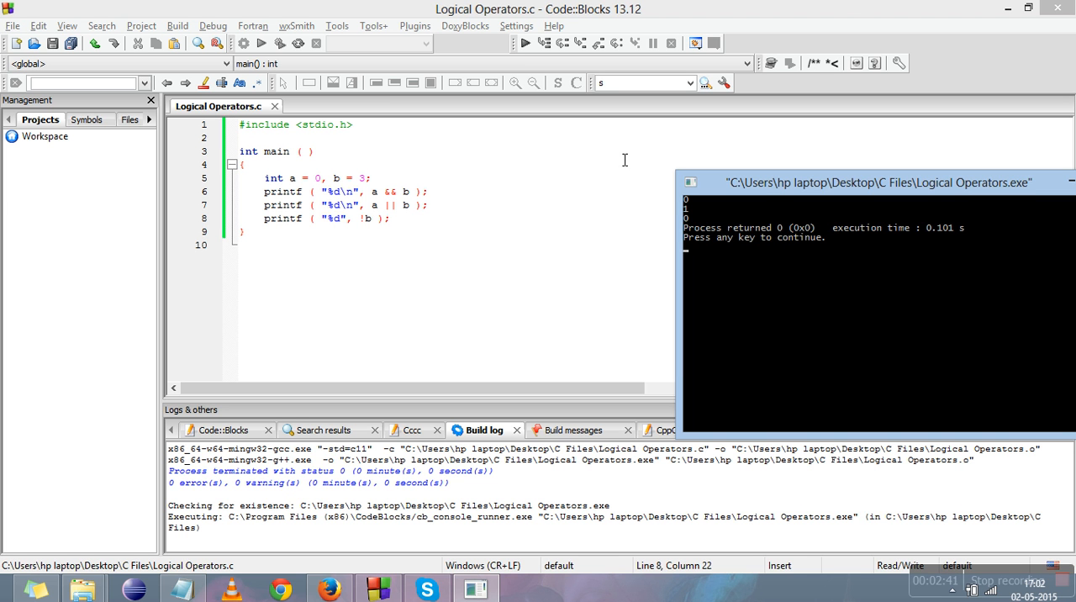
# Bring the console with the updated !b output over the code
pyautogui.moveTo(878, 184); pyautogui.dragTo(669, 144)
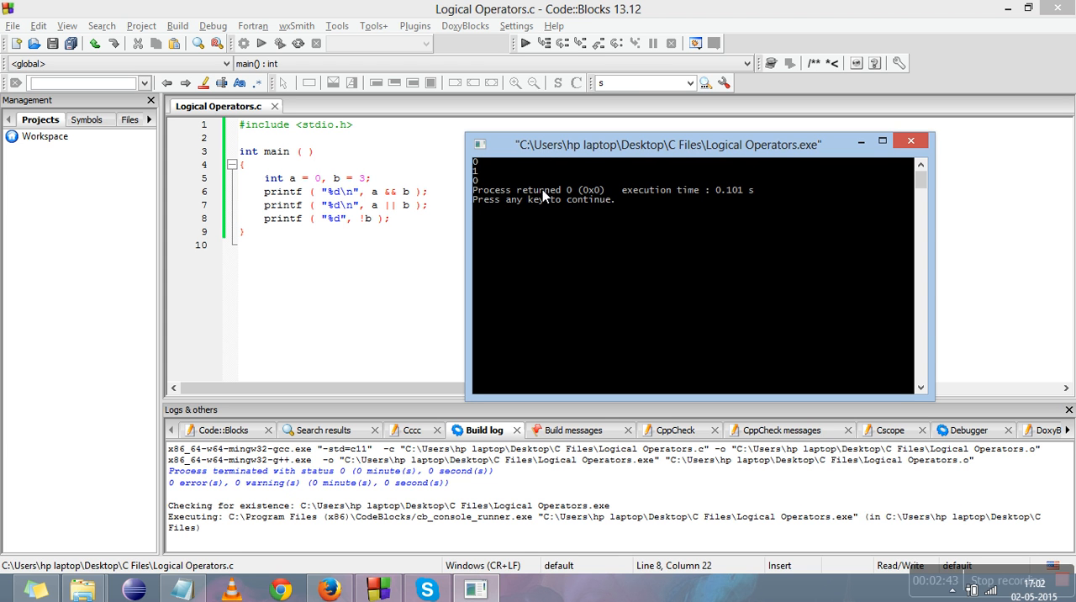